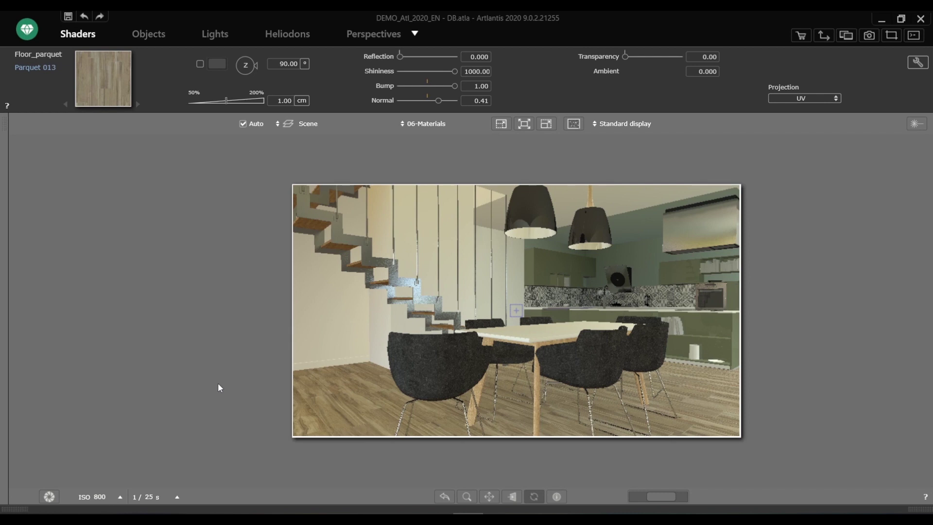
pyautogui.moveTo(20, 508)
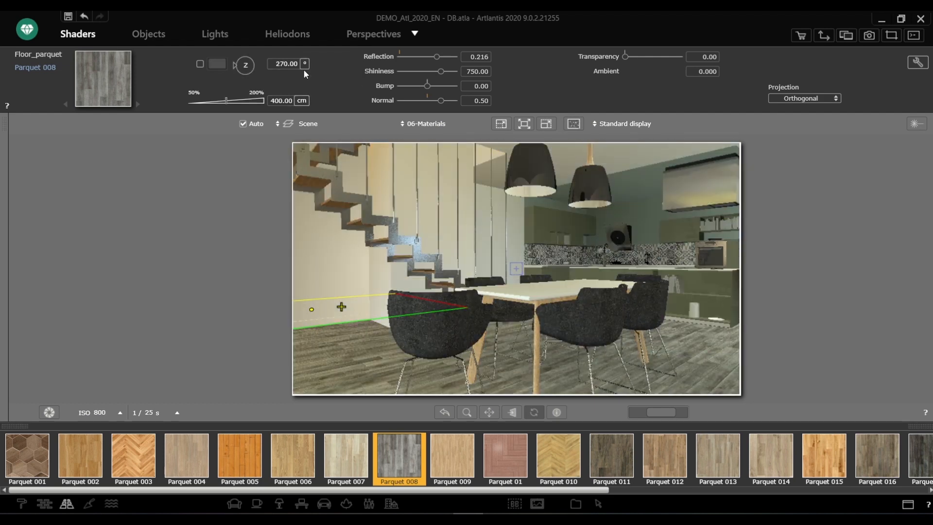
# Step: Start saving the floor's Parquet 008 shader as a postcard
pyautogui.click(845, 35)
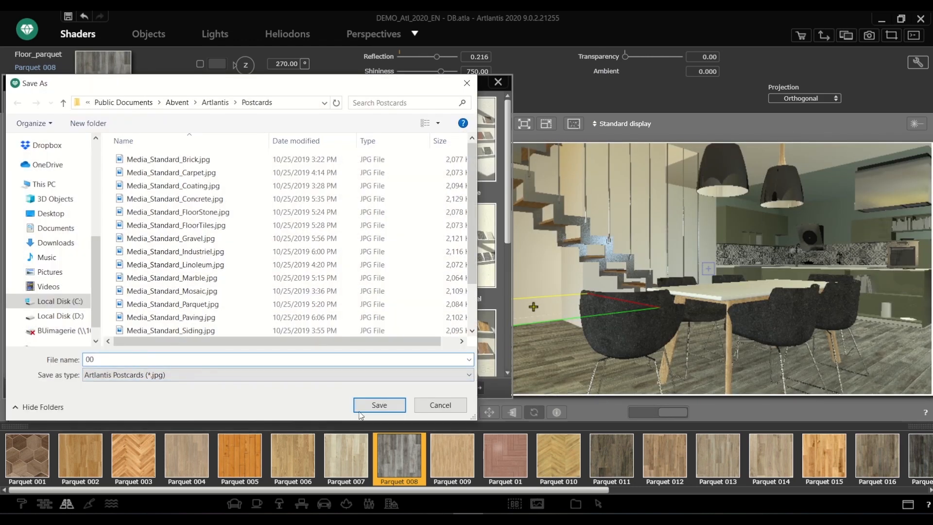
# Step: Save postcard '00', then put herringbone Parquet 010 on the floor
pyautogui.click(379, 405)
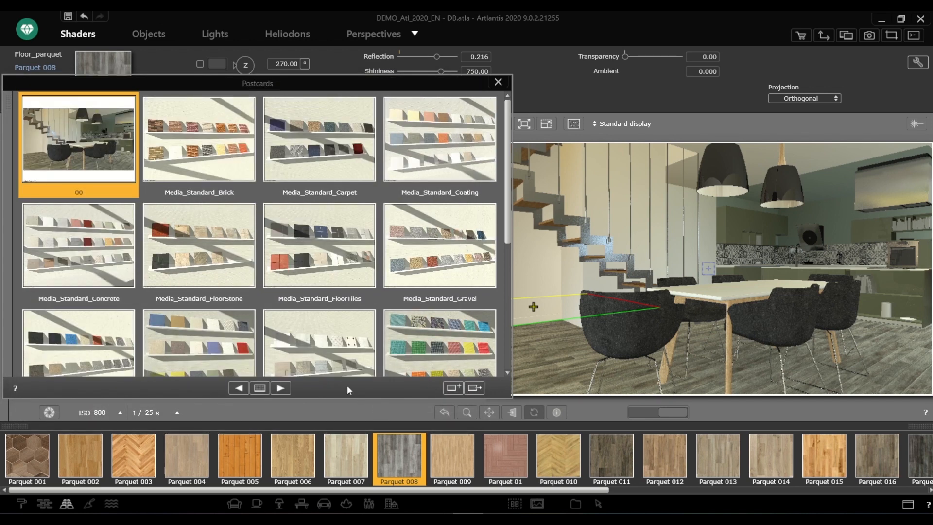
pyautogui.click(558, 458)
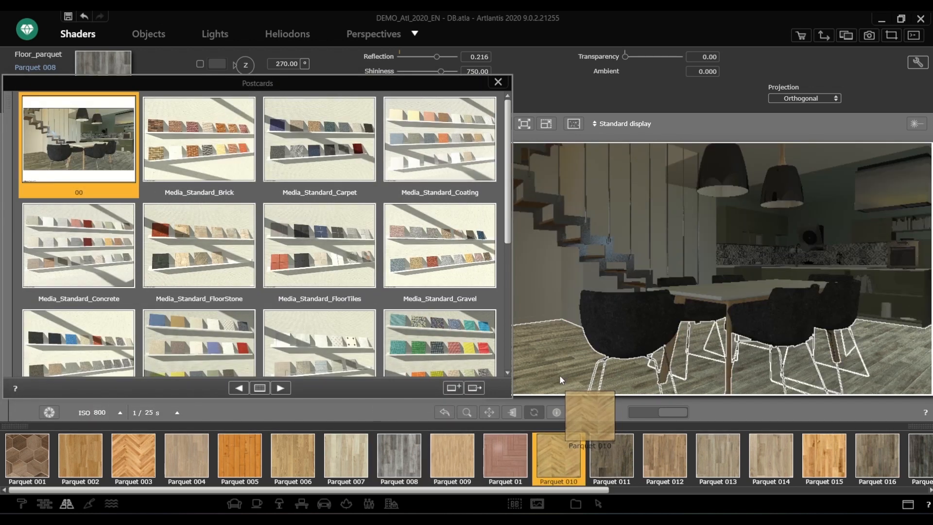
pyautogui.click(558, 461)
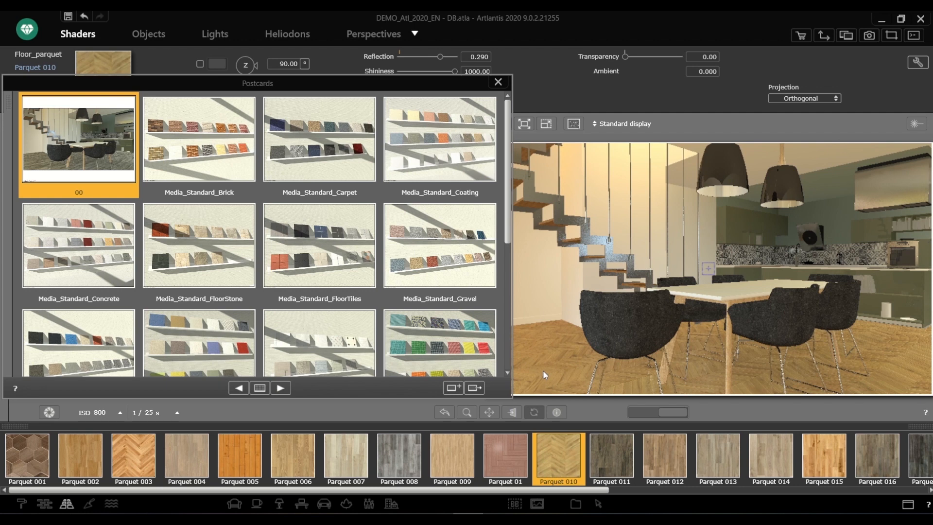
pyautogui.moveTo(149, 446)
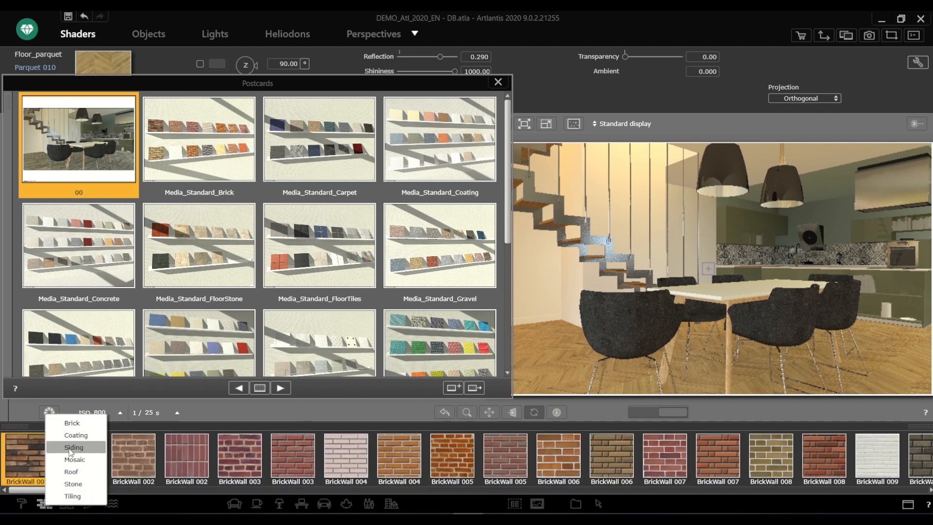
# Step: Browse the Coating and Parquet categories, then restore grey Parquet 008 from postcard 00
pyautogui.click(76, 435)
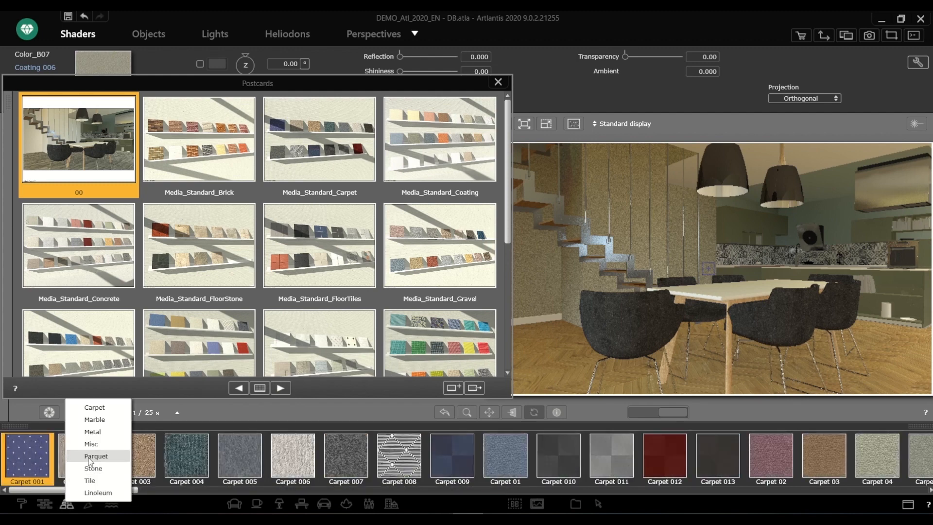
pyautogui.click(96, 456)
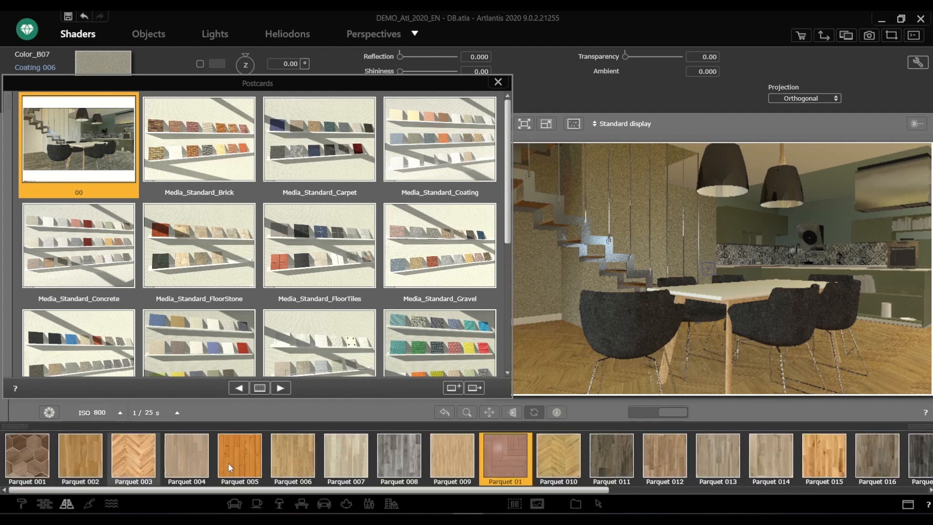
pyautogui.click(399, 460)
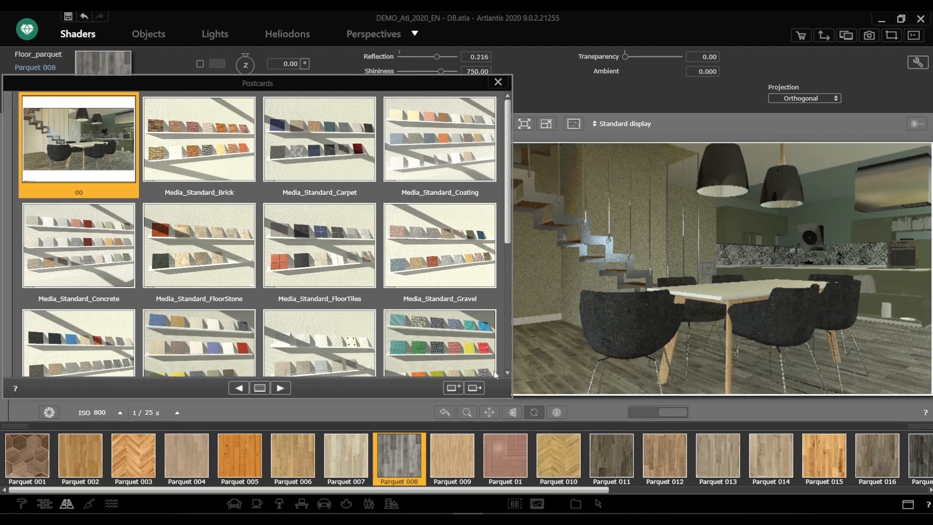
pyautogui.moveTo(474, 387)
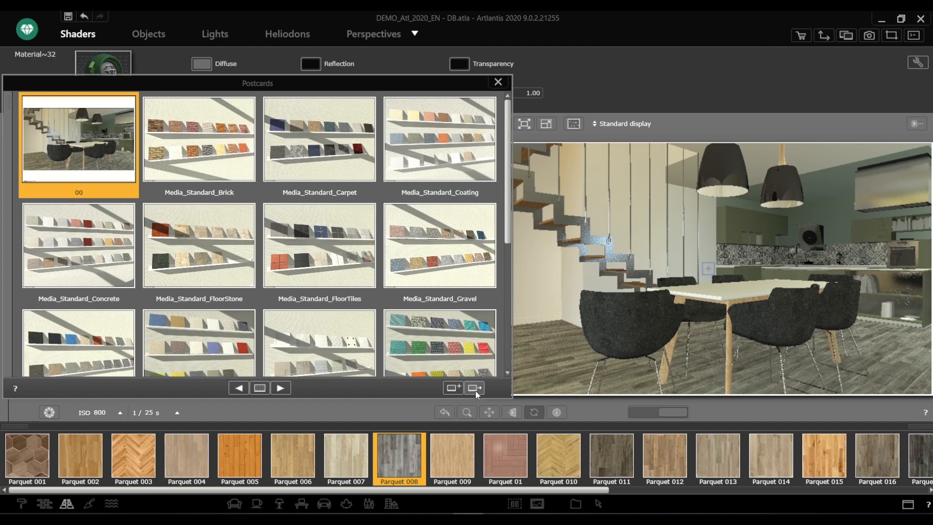
# Step: Scroll the Postcards list and open Media_Standard_Parquet at full size
pyautogui.scroll(-3)
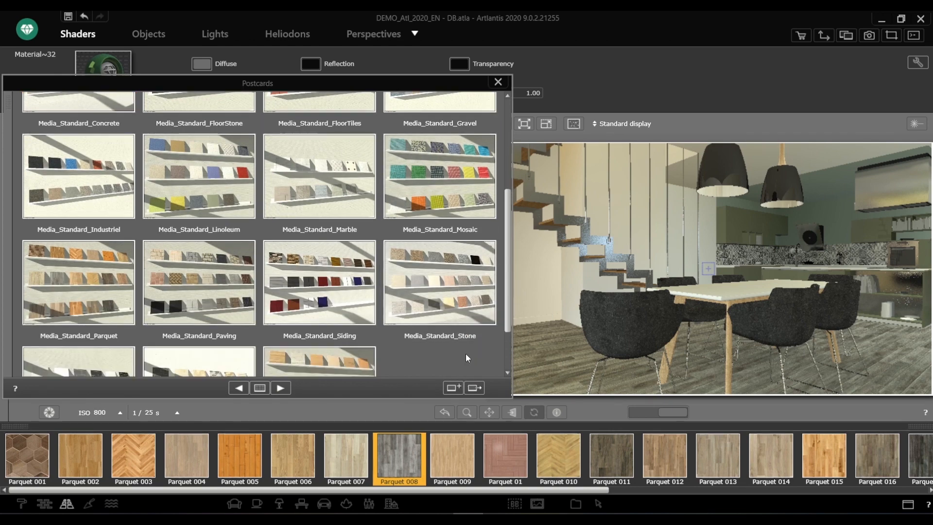
pyautogui.moveTo(139, 344)
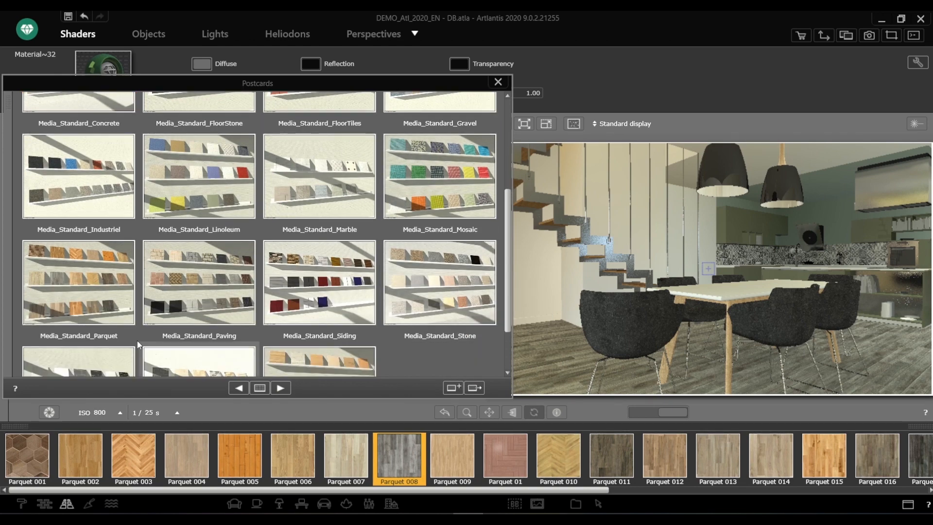
pyautogui.click(260, 387)
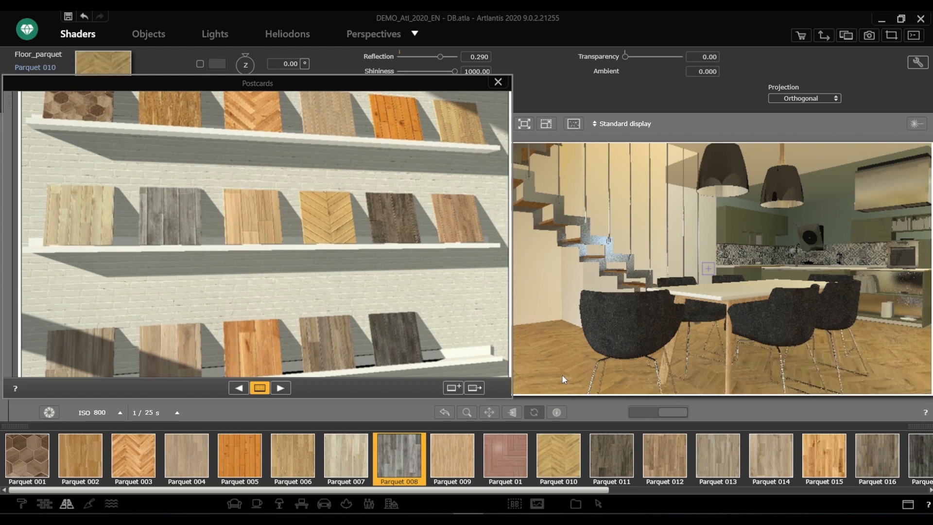
pyautogui.moveTo(261, 88)
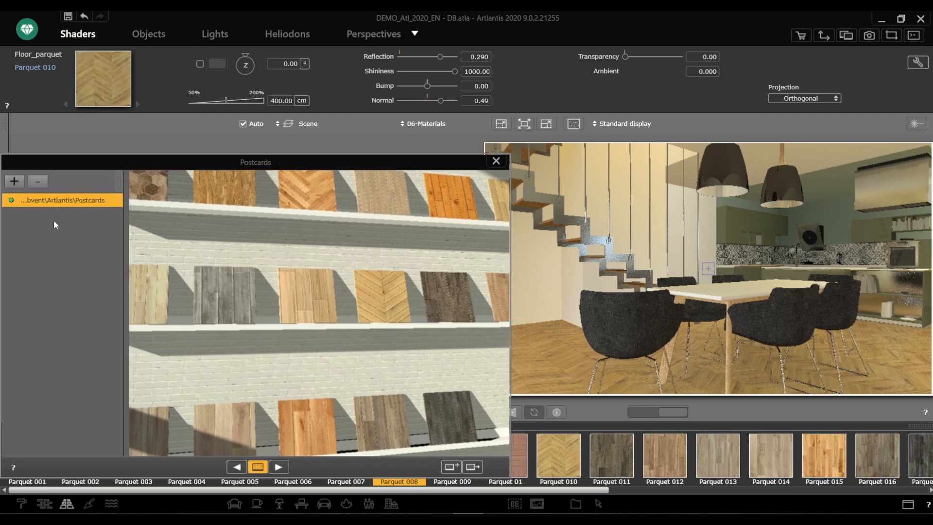
# Step: Add the Desktop 'Postcard 2020' folder to the Postcards list and browse its postcards
pyautogui.click(14, 182)
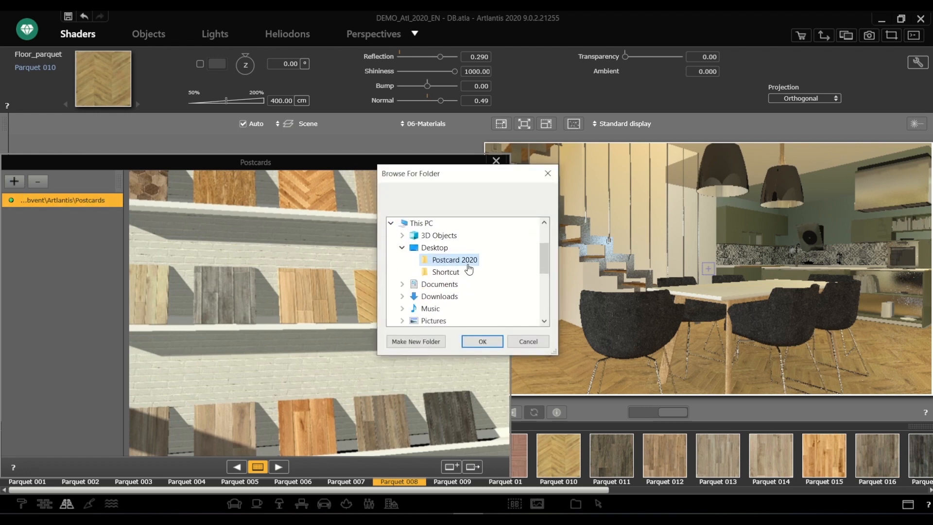
pyautogui.click(482, 341)
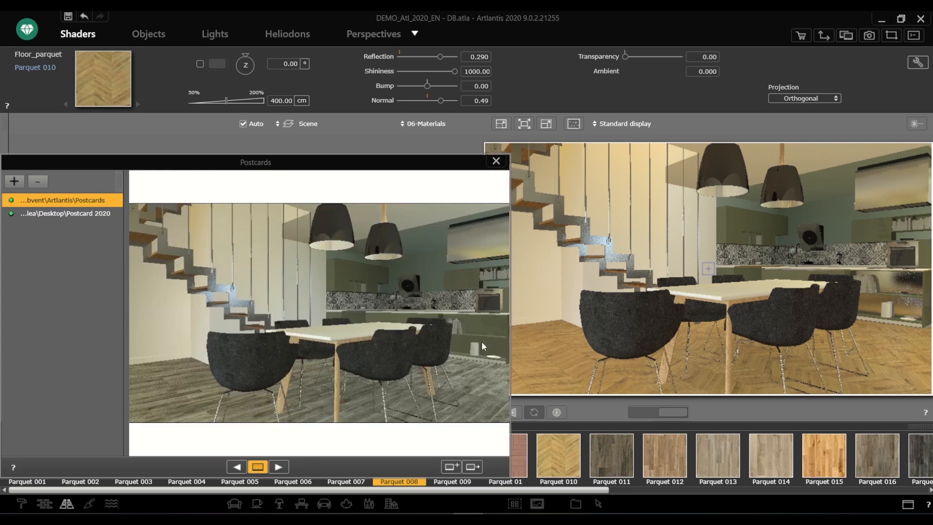
pyautogui.click(65, 213)
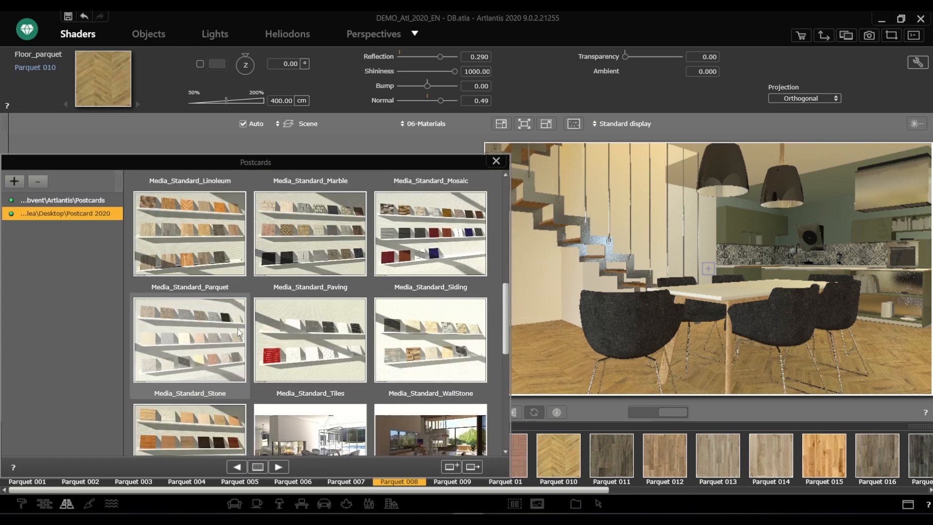
pyautogui.scroll(-3)
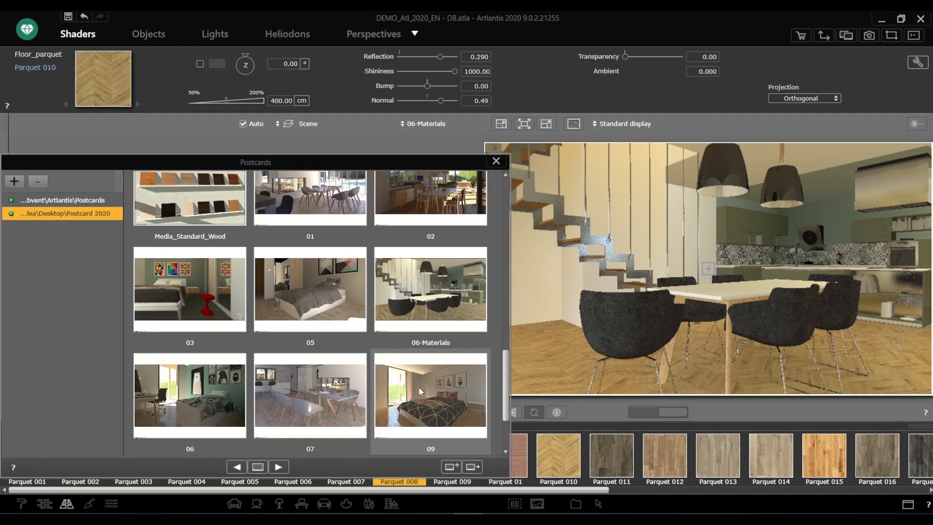
# Step: Reveal the Postcard 2020 folder on disk from its right-click menu
pyautogui.rightClick(58, 213)
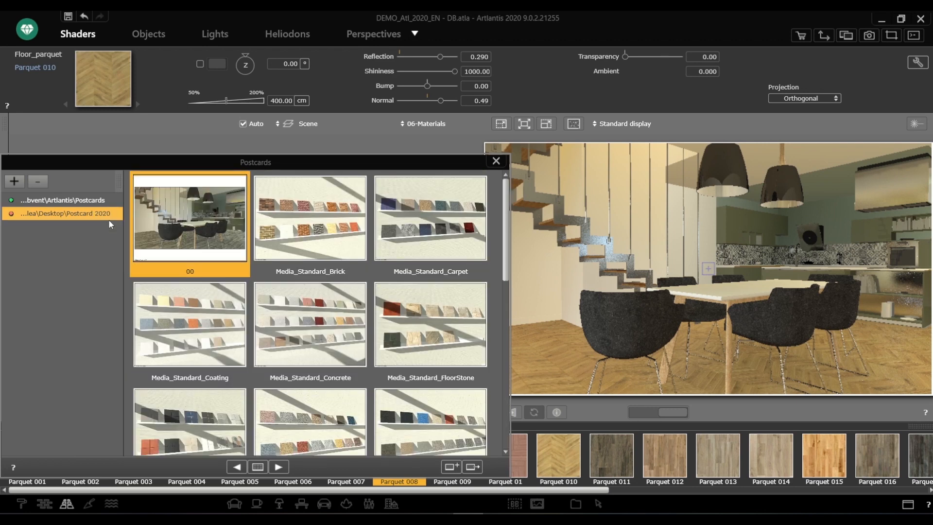
pyautogui.scroll(-3)
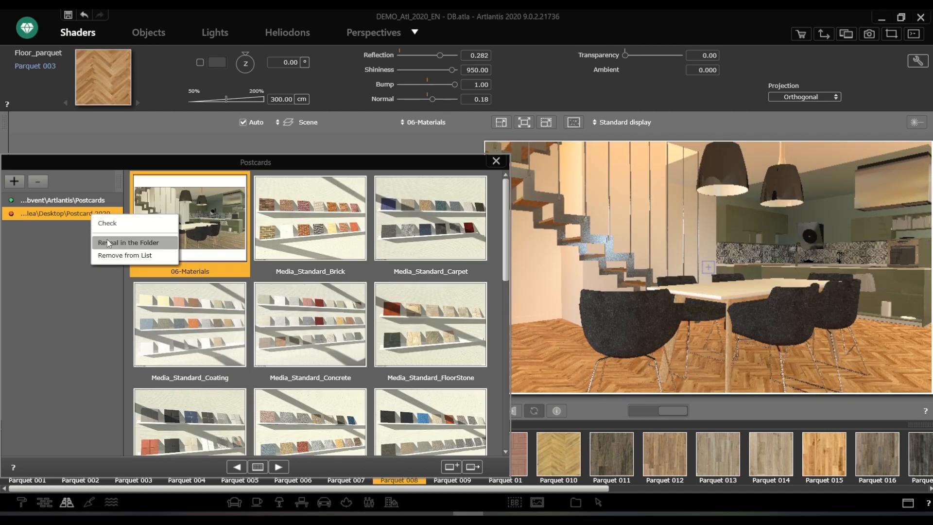
pyautogui.click(133, 243)
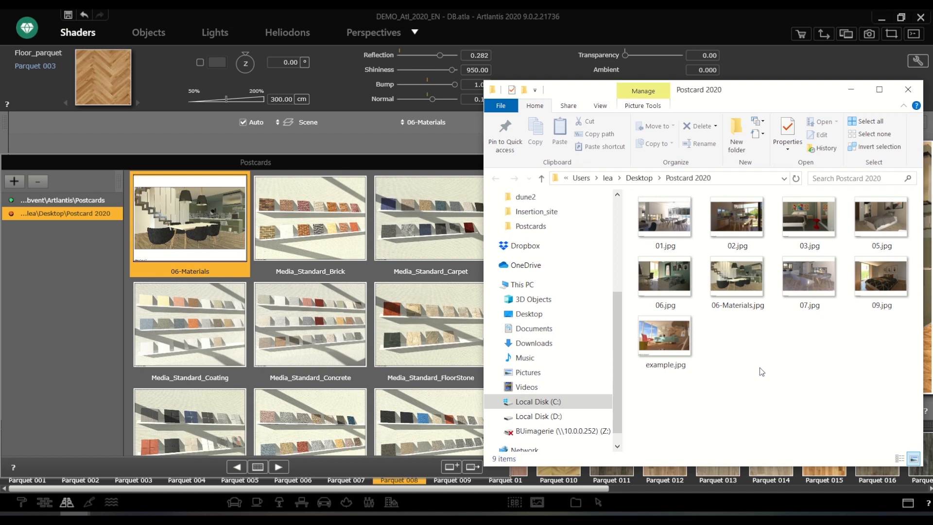
# Step: Look over the Postcard 2020 JPG files and select the 05 postcard image
pyautogui.click(881, 218)
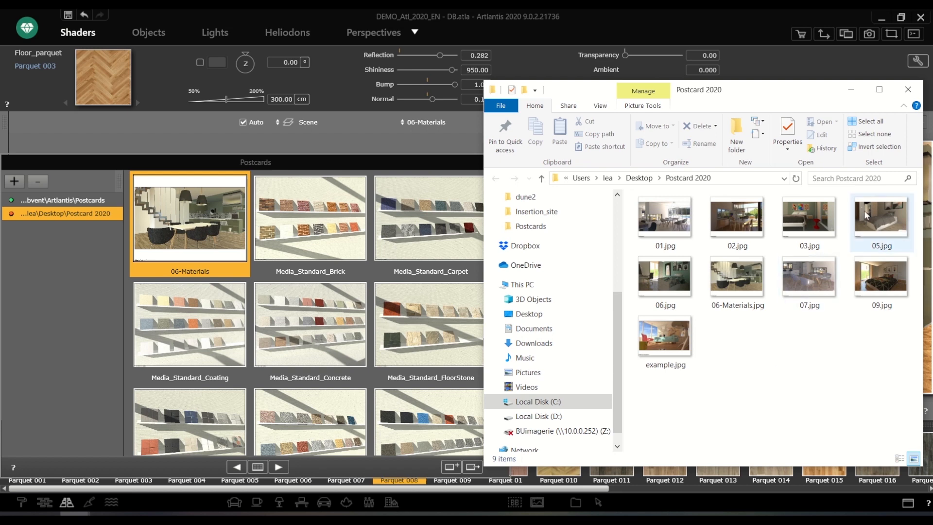
pyautogui.click(908, 89)
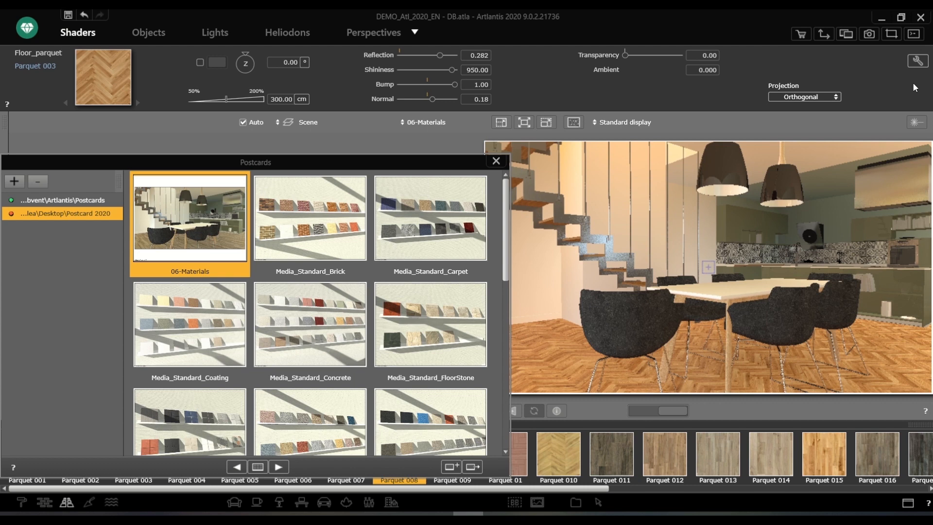
pyautogui.moveTo(903, 90)
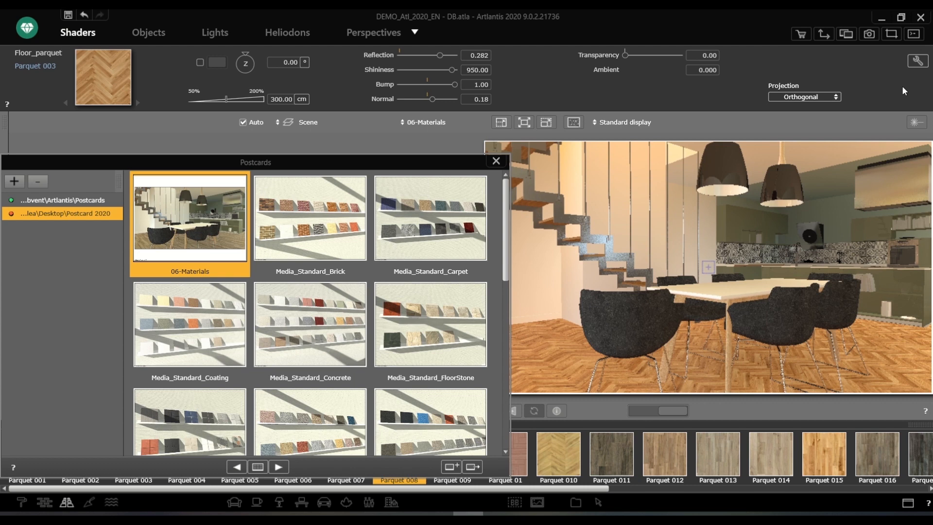